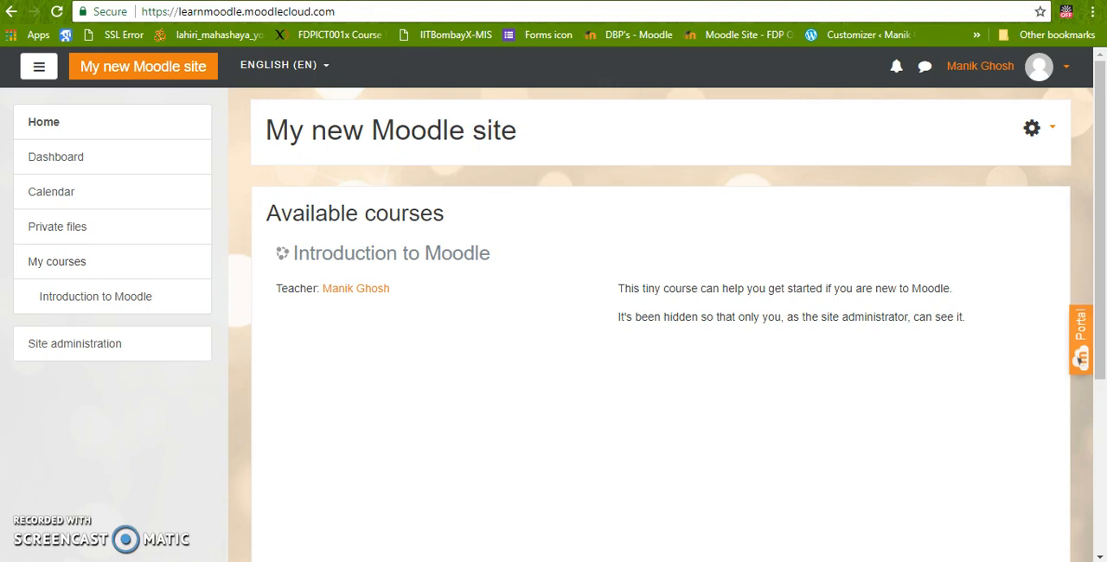
mouse_move(327, 113)
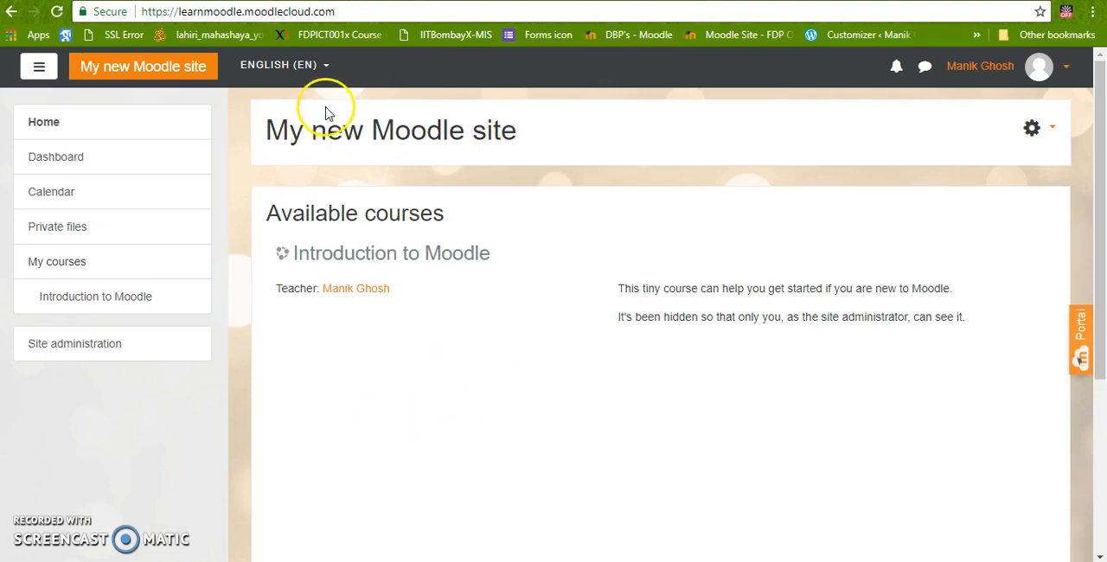
mouse_move(270, 143)
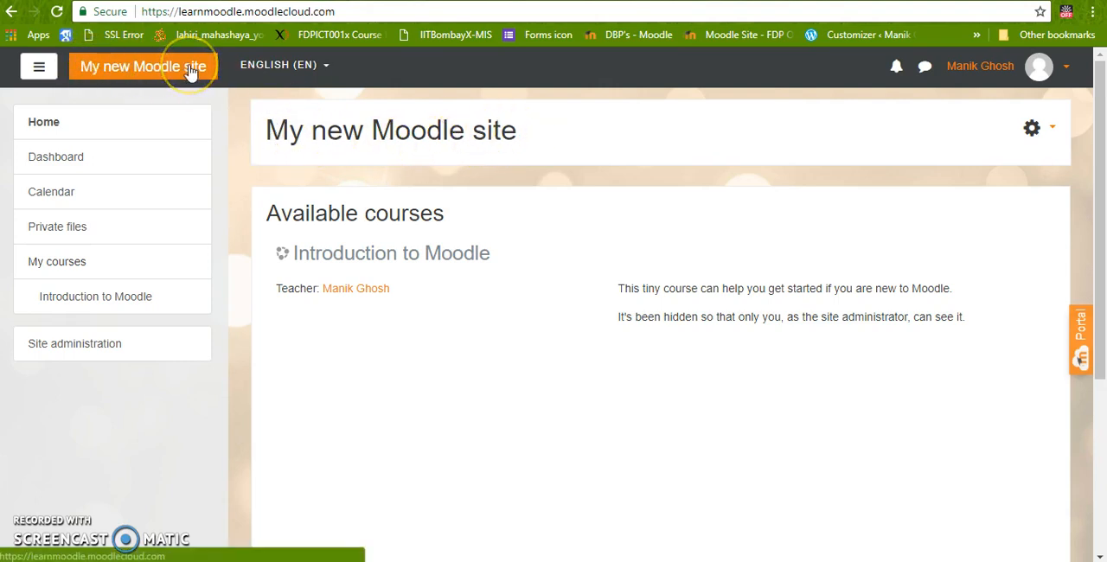
mouse_move(1044, 167)
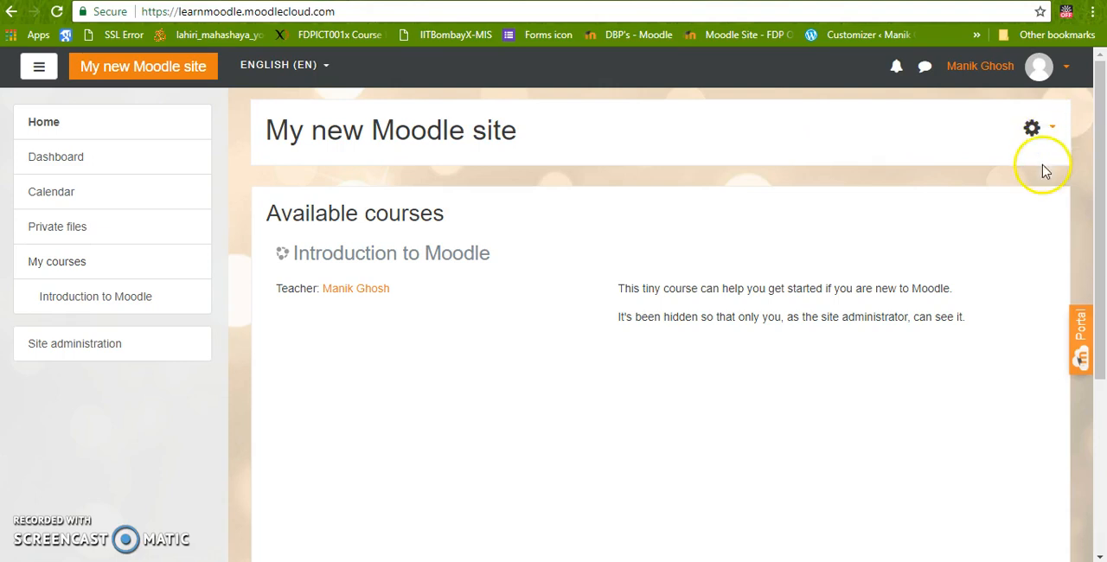
mouse_move(1053, 132)
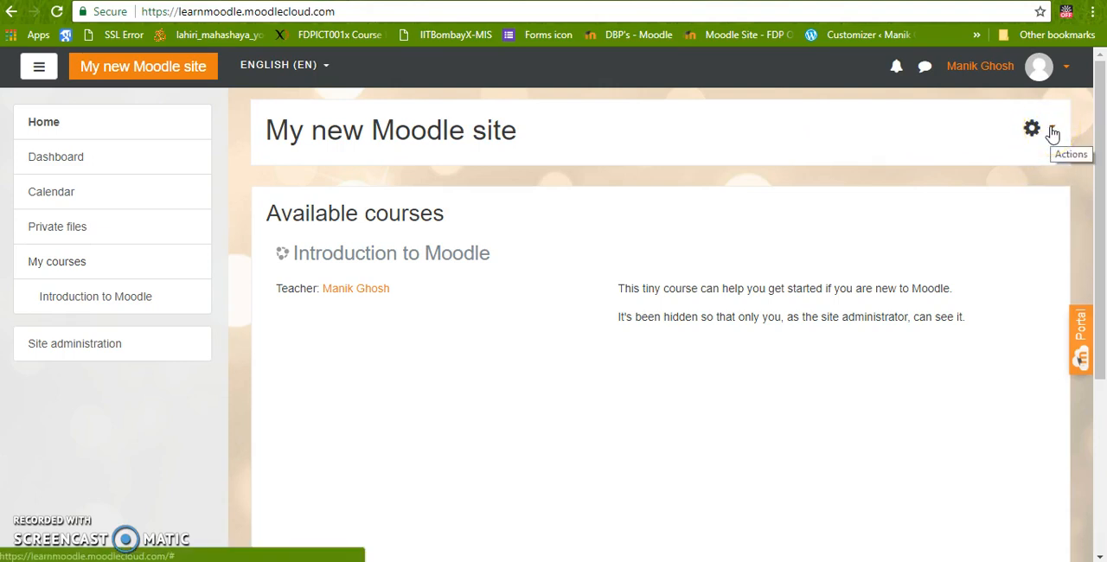
- Open the front page's Edit settings form from the Actions gear menu
click(1031, 127)
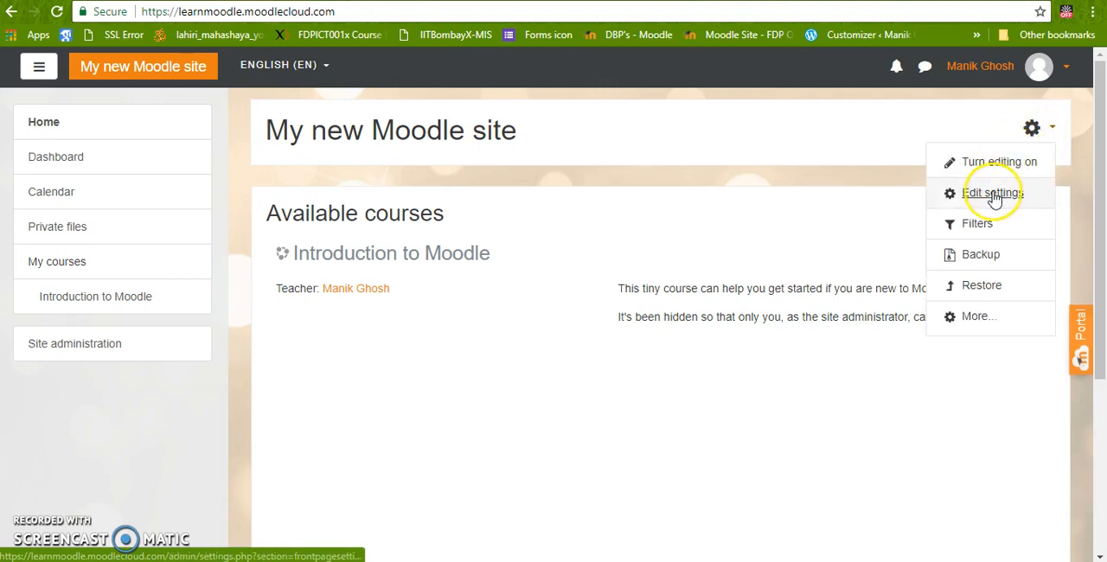
click(981, 193)
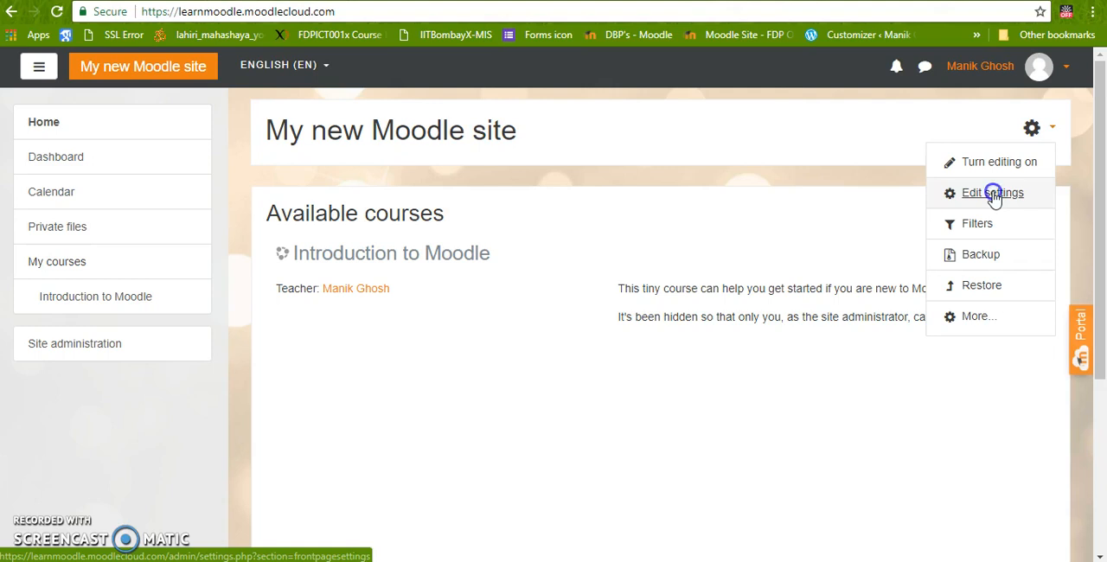
click(981, 192)
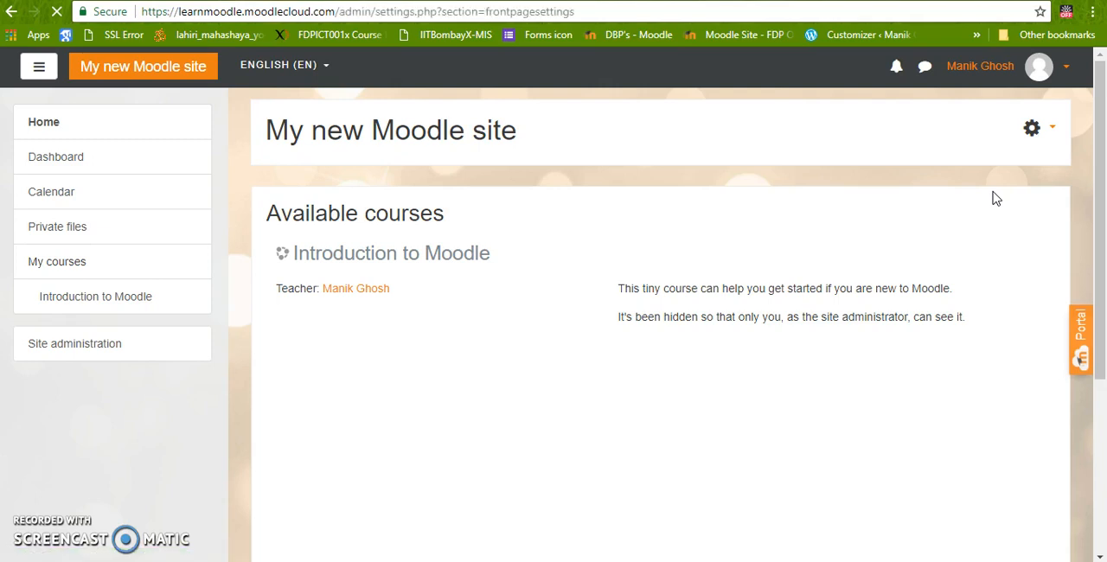
- Enter 'Learn Moodle' as both the Full site name and the Short name
click(1032, 126)
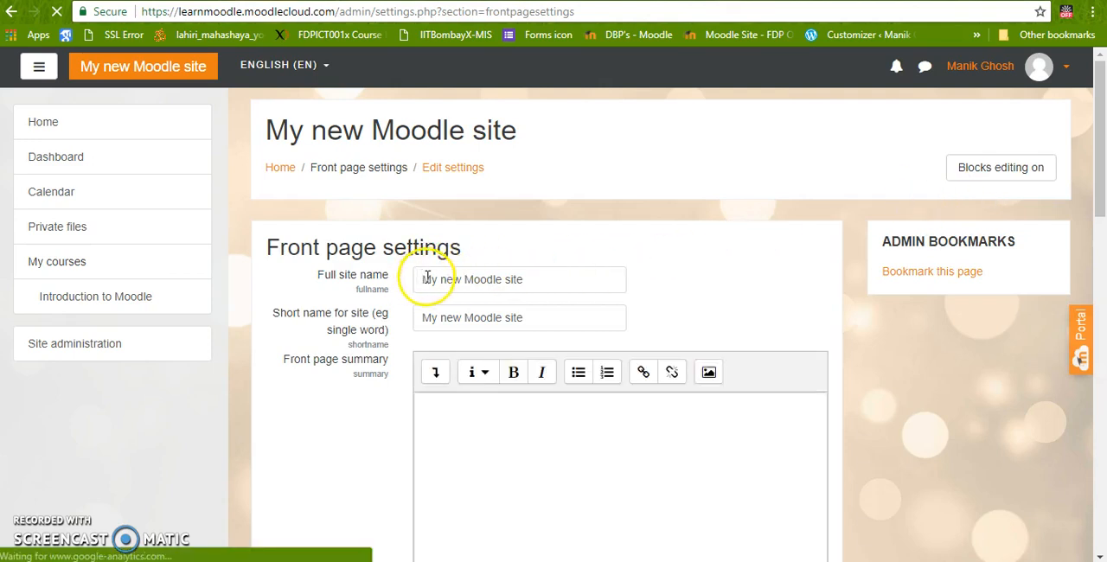
mouse_move(444, 158)
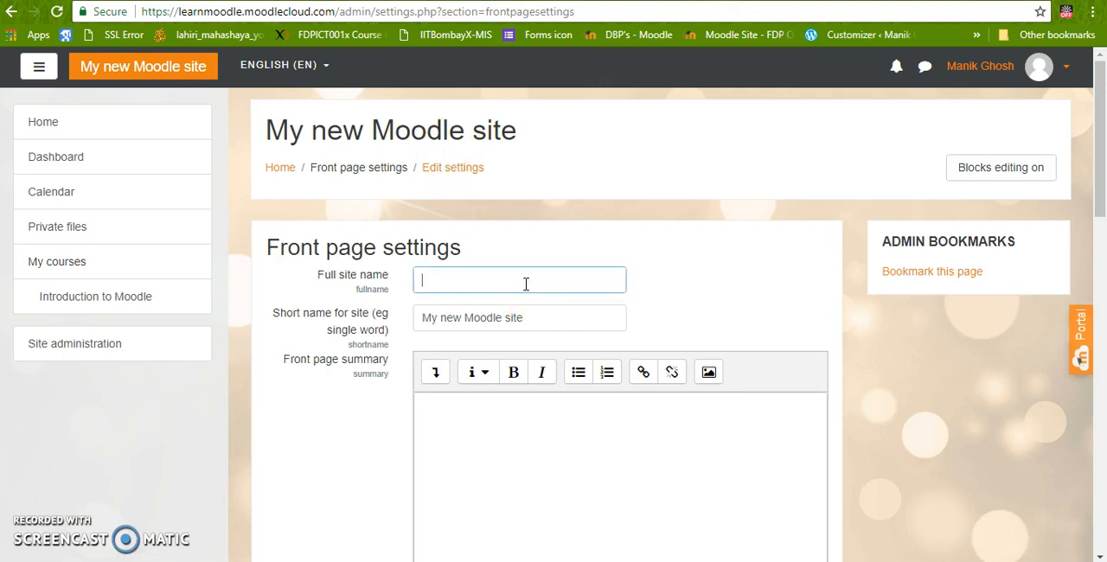
text(Learn)
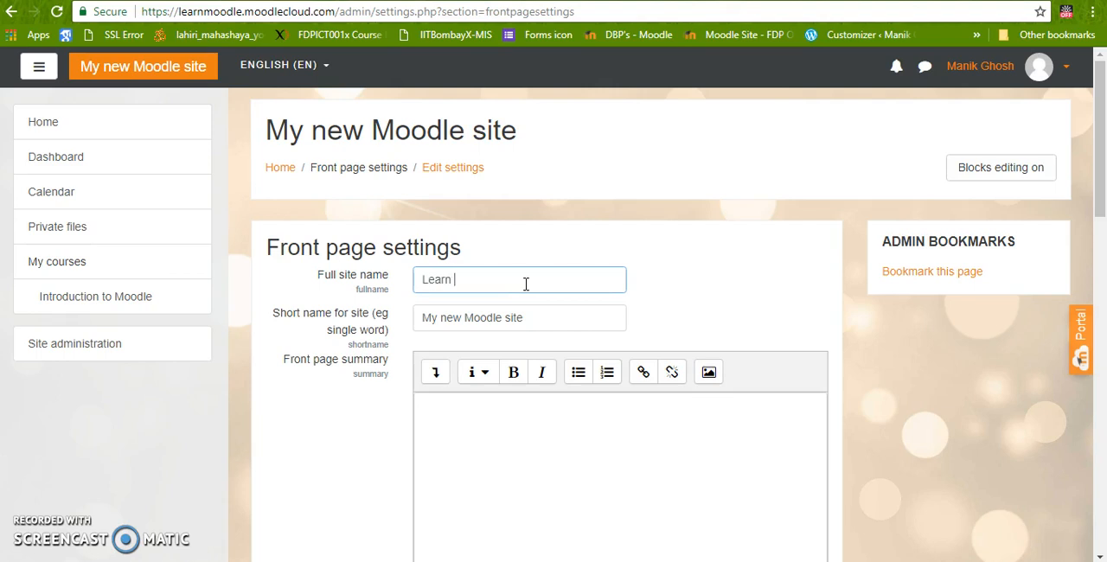
text(Moodle)
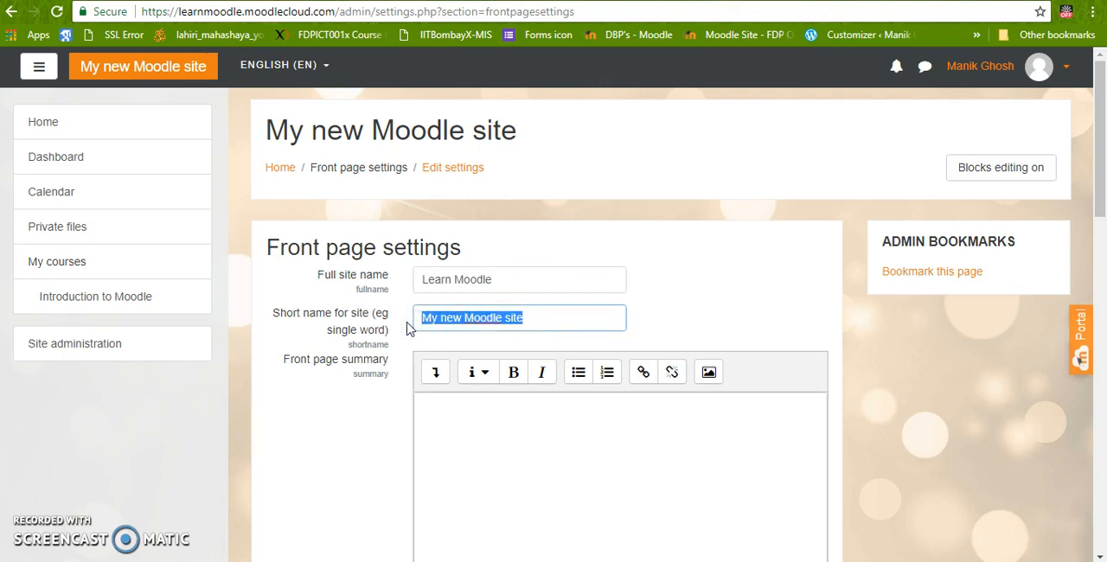
text(Learn)
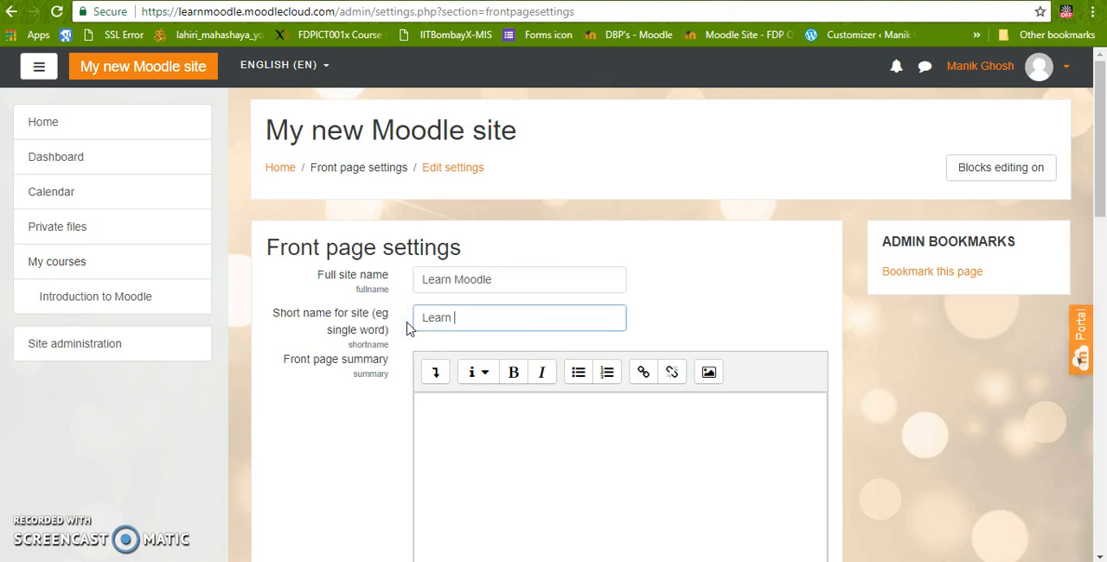
text(Moodle)
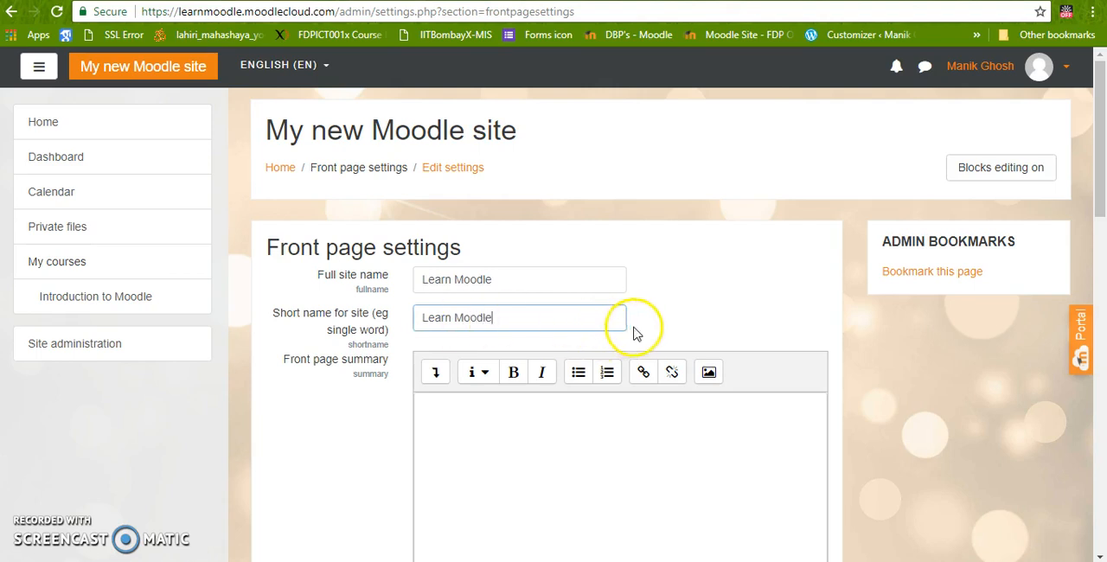
mouse_move(722, 329)
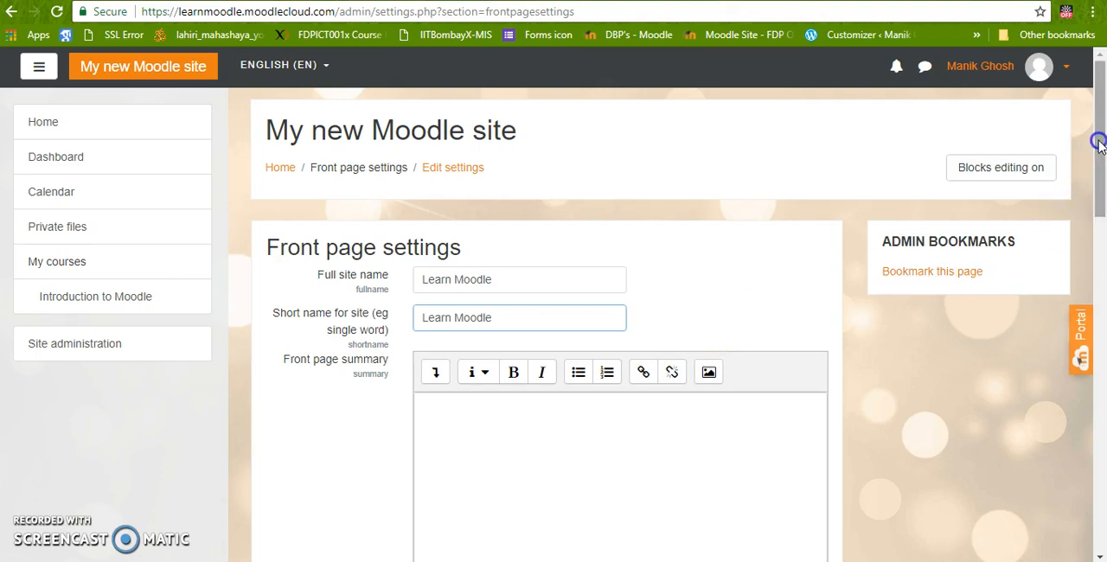
- Add Announcements as the second front page item for visitors
scroll(down, 3)
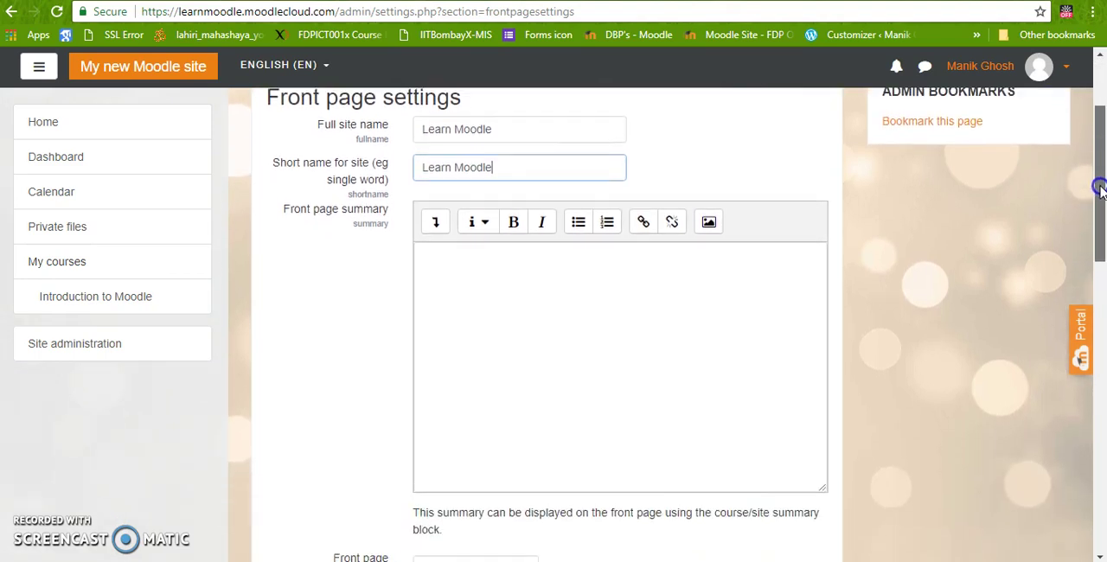
scroll(down, 3)
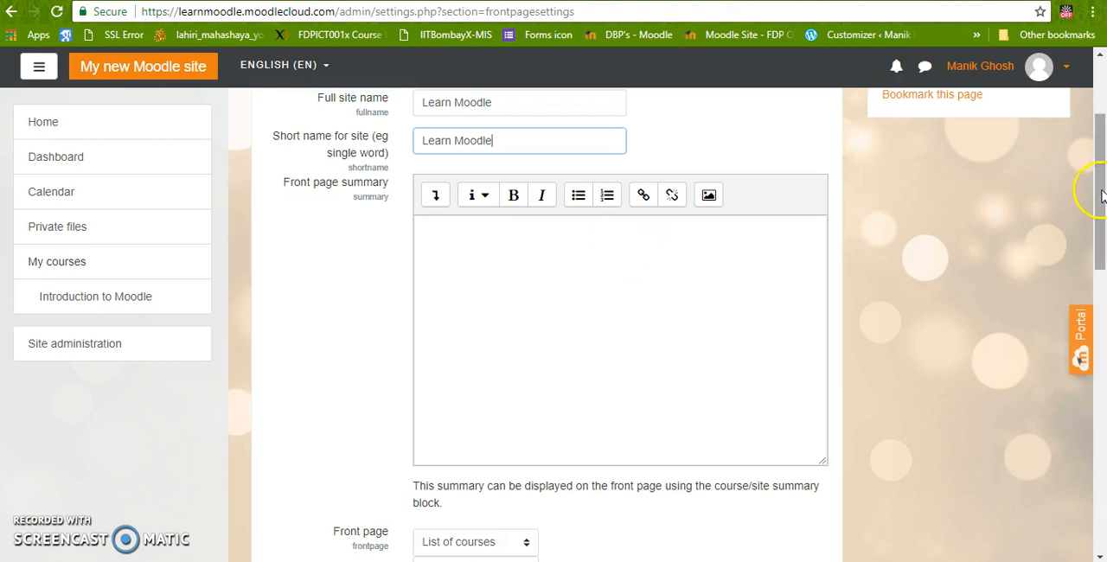
scroll(down, 3)
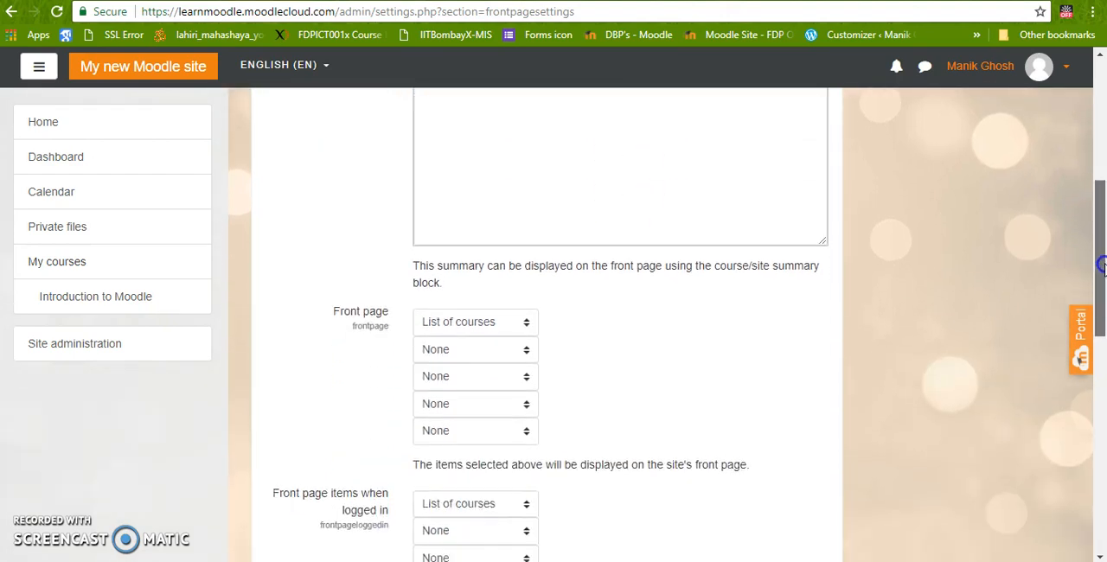
scroll(down, 3)
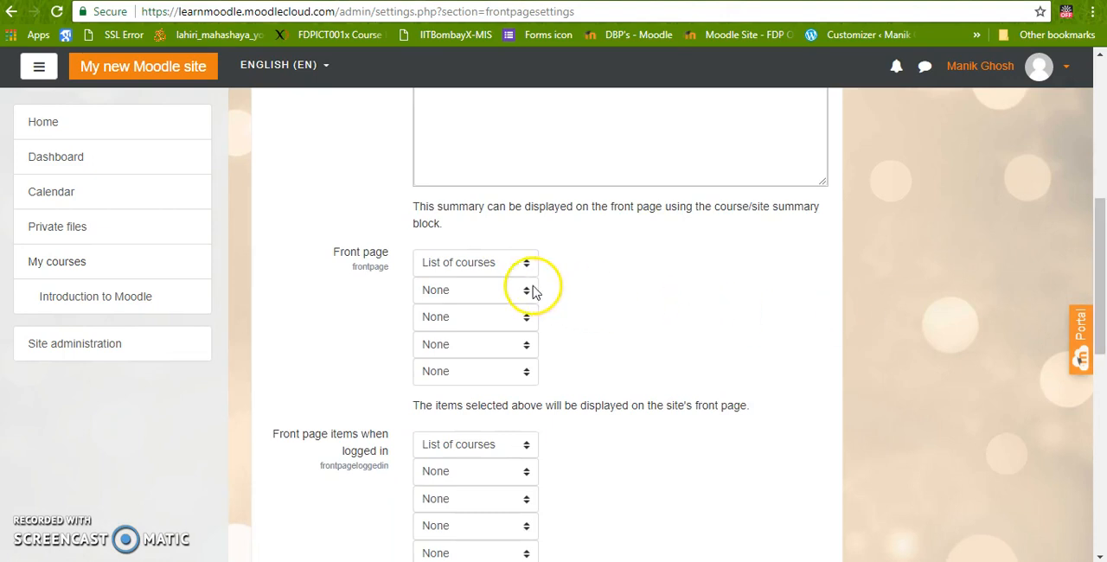
mouse_move(496, 303)
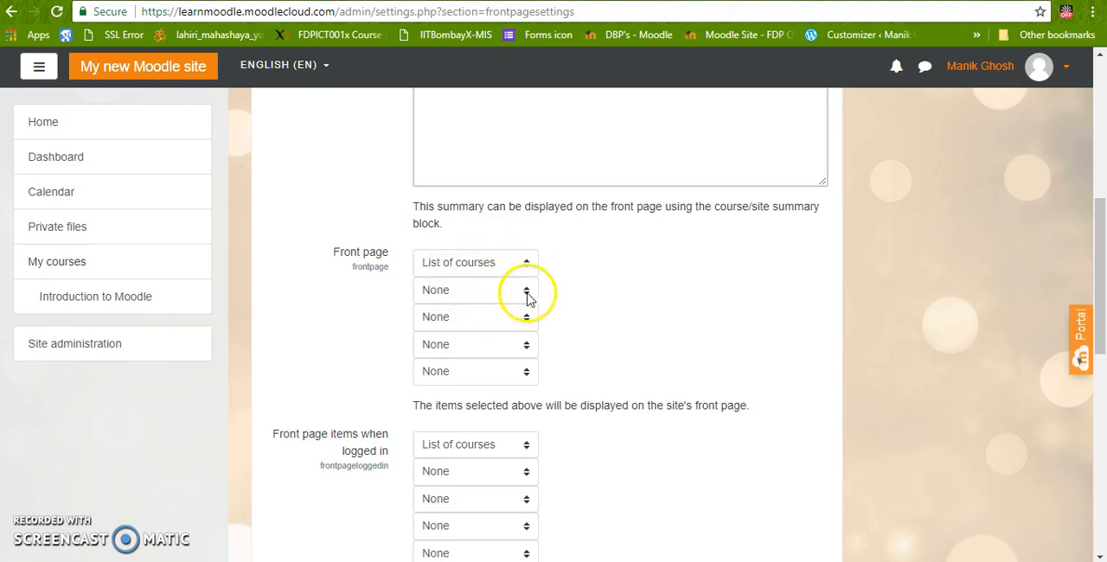
click(475, 290)
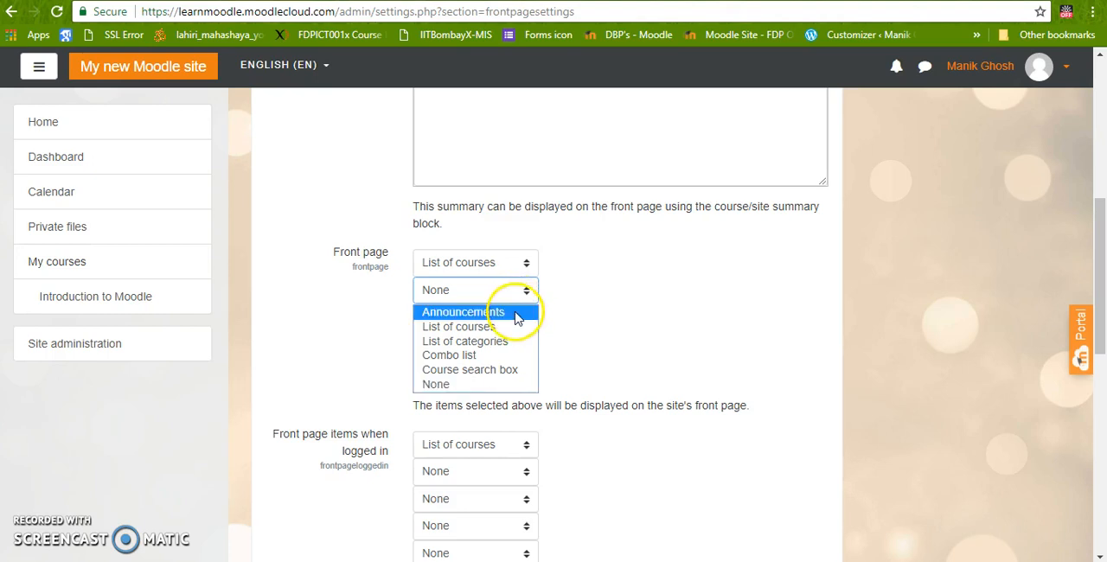
click(462, 311)
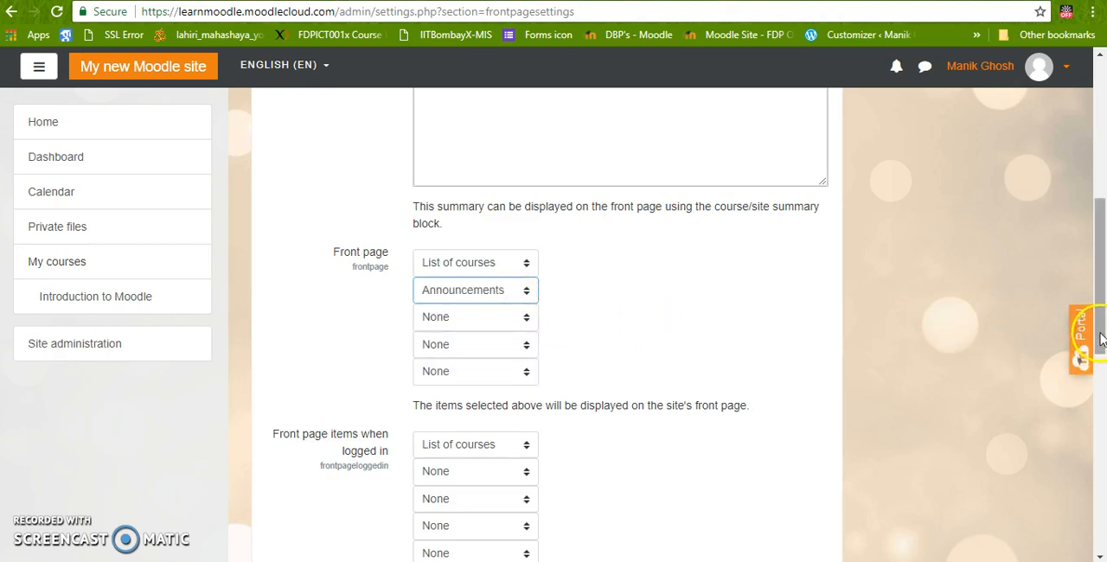
- Add Announcements as the second front page item for logged-in users
scroll(down, 3)
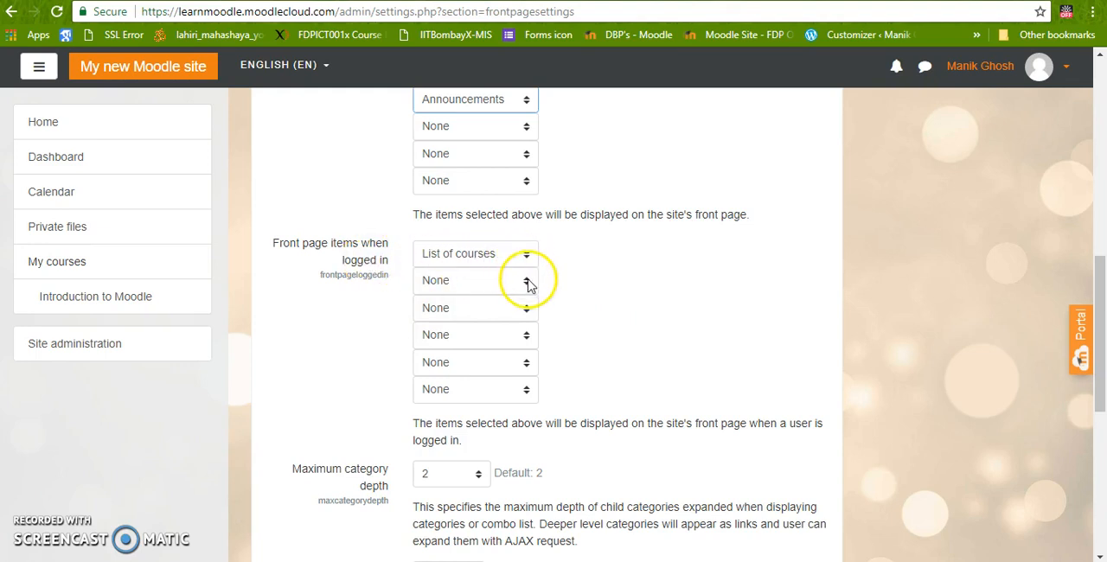
click(475, 280)
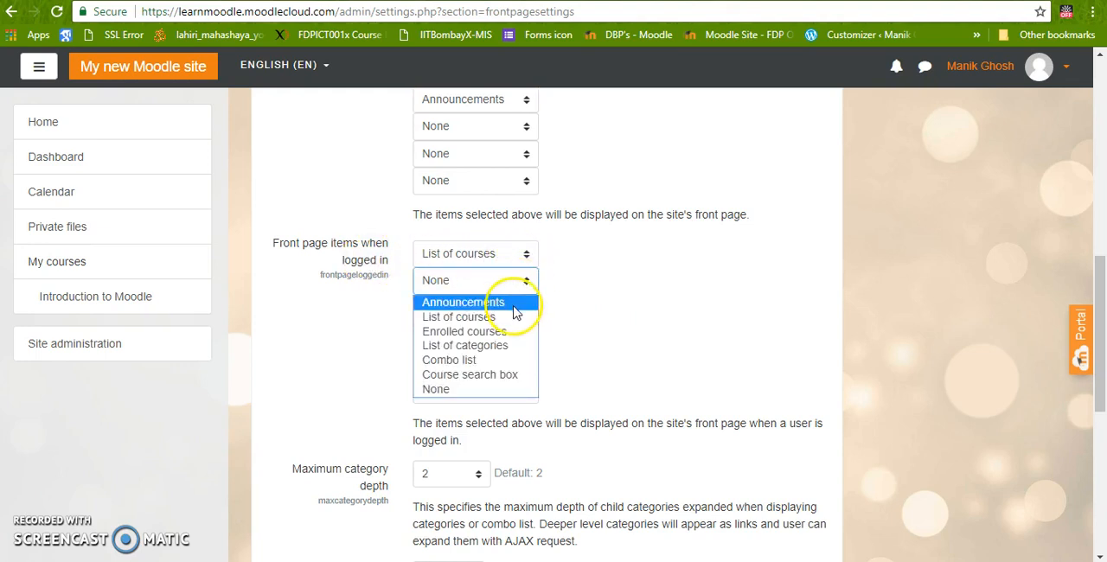
click(462, 302)
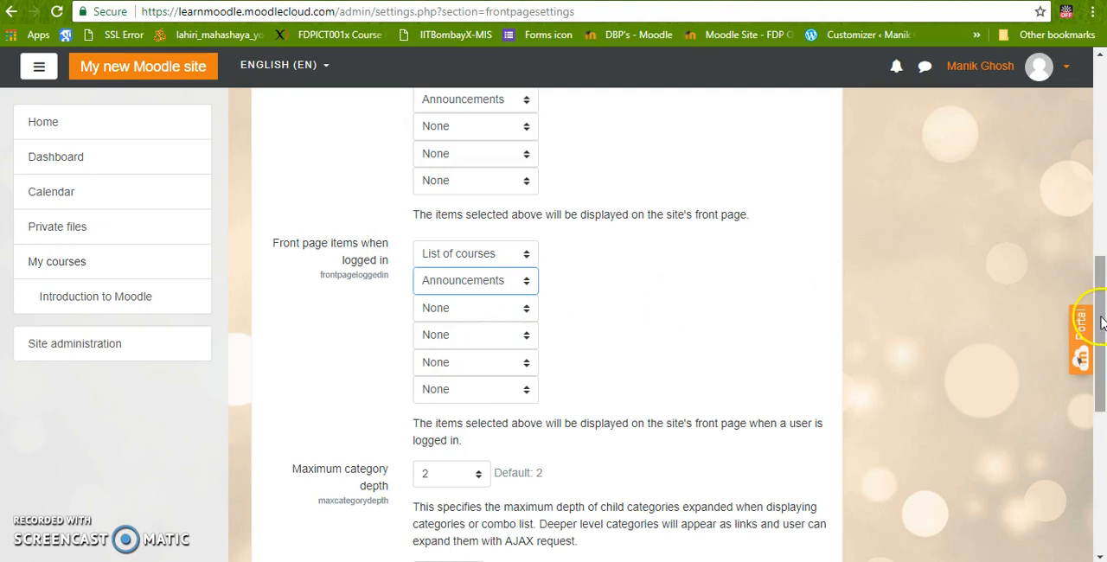
scroll(down, 3)
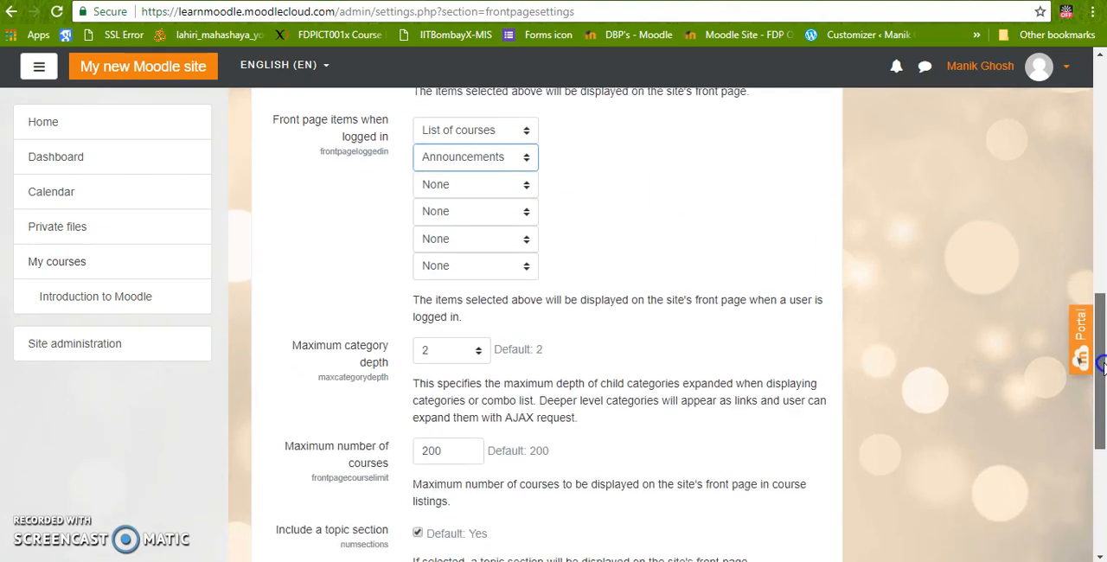
scroll(down, 3)
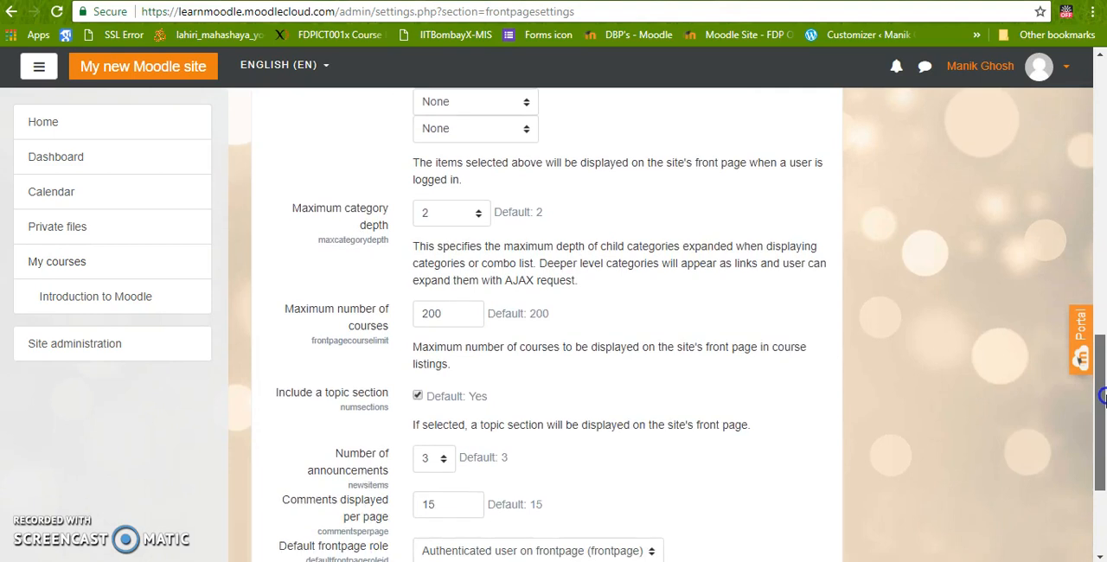
scroll(down, 3)
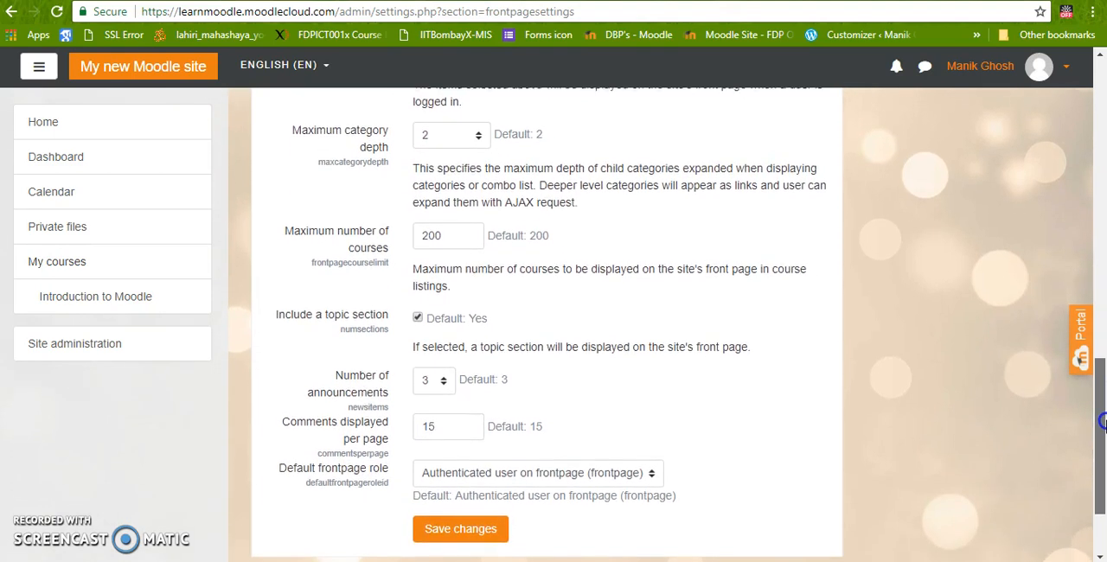
scroll(down, 3)
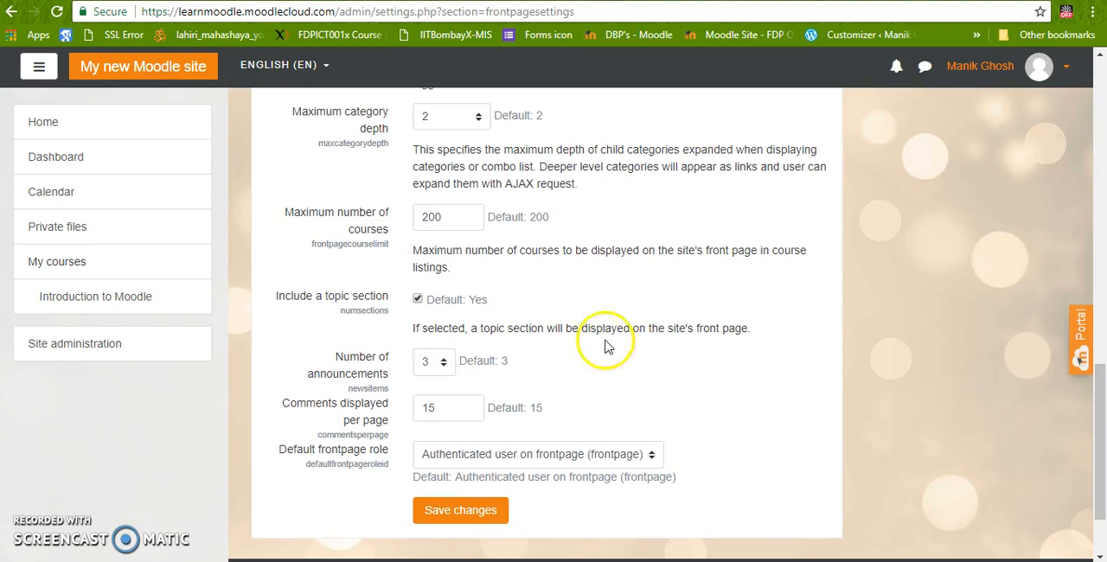
click(460, 223)
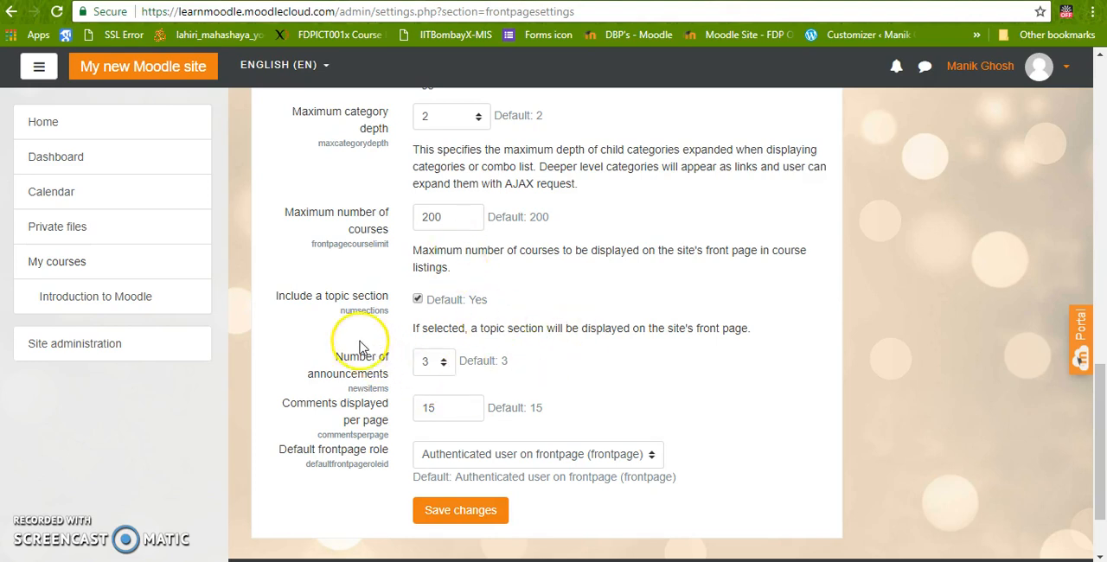
click(445, 361)
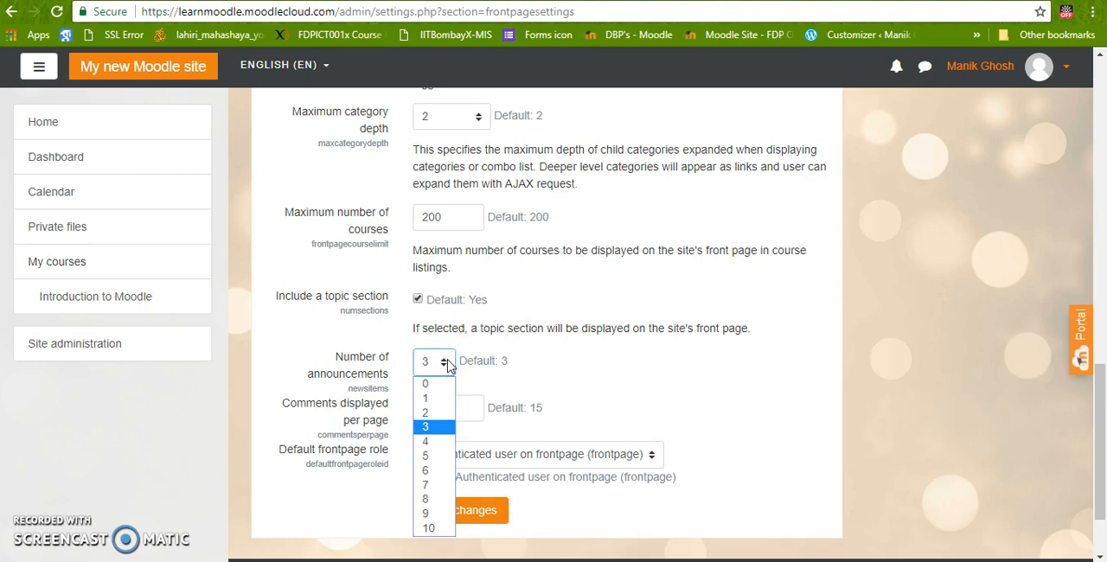
click(425, 426)
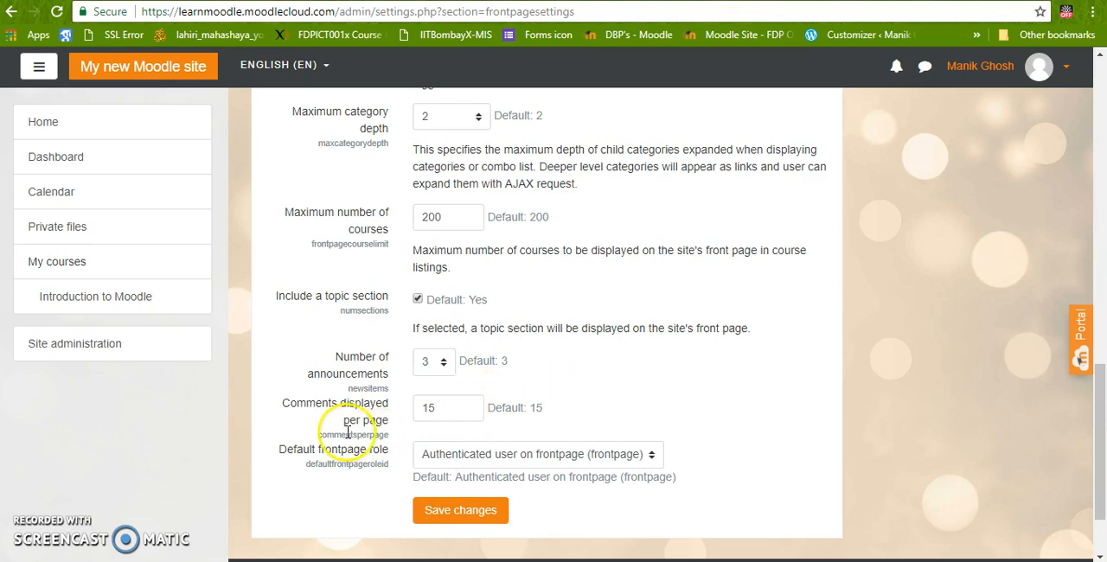
mouse_move(382, 428)
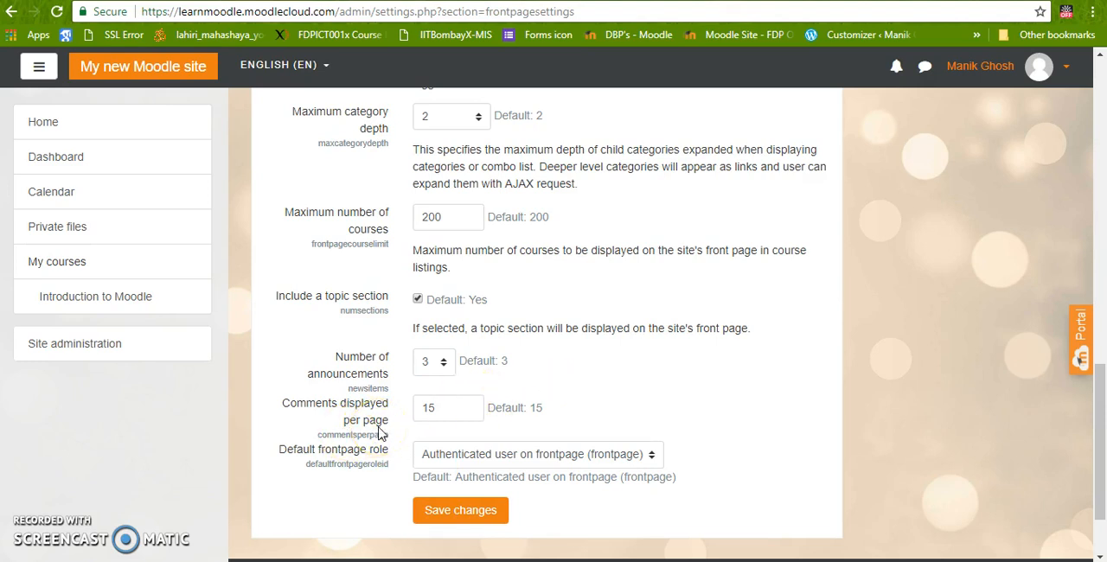
mouse_move(751, 416)
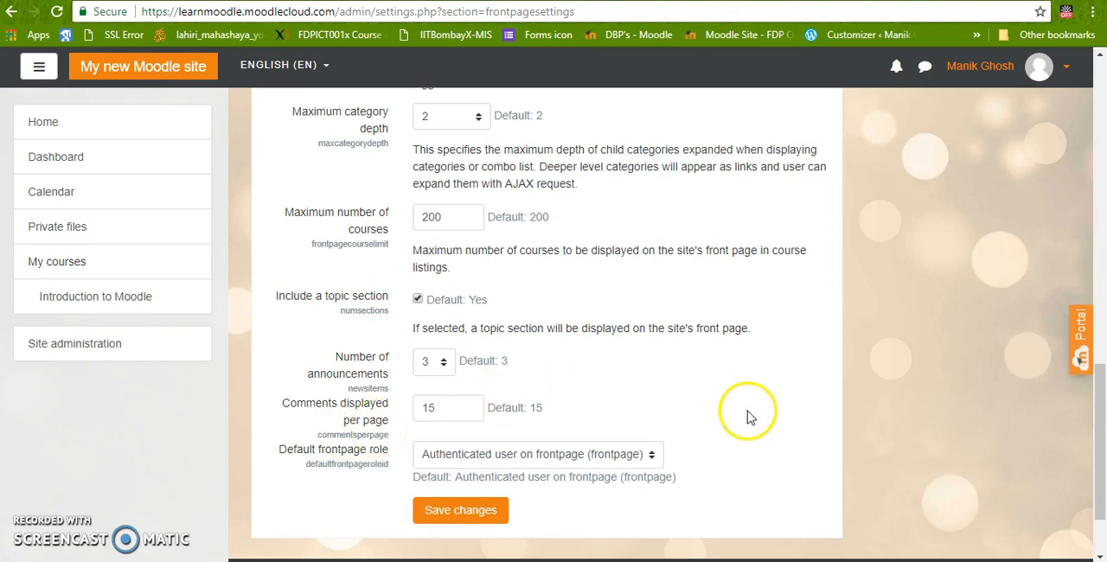
mouse_move(729, 510)
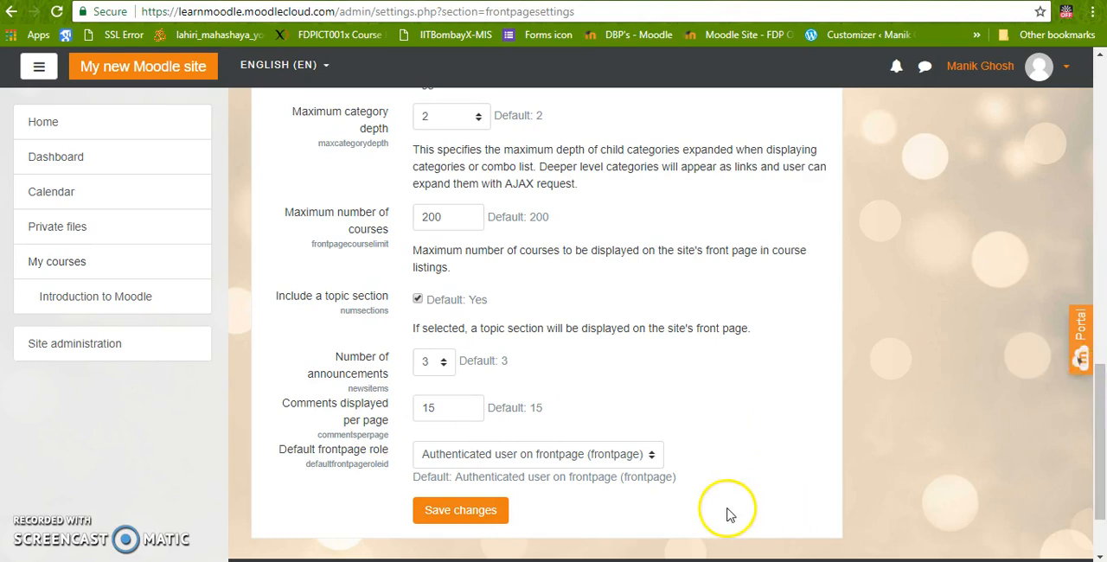
- Save the Front page settings form so the site header reads 'Learn Moodle'
click(459, 511)
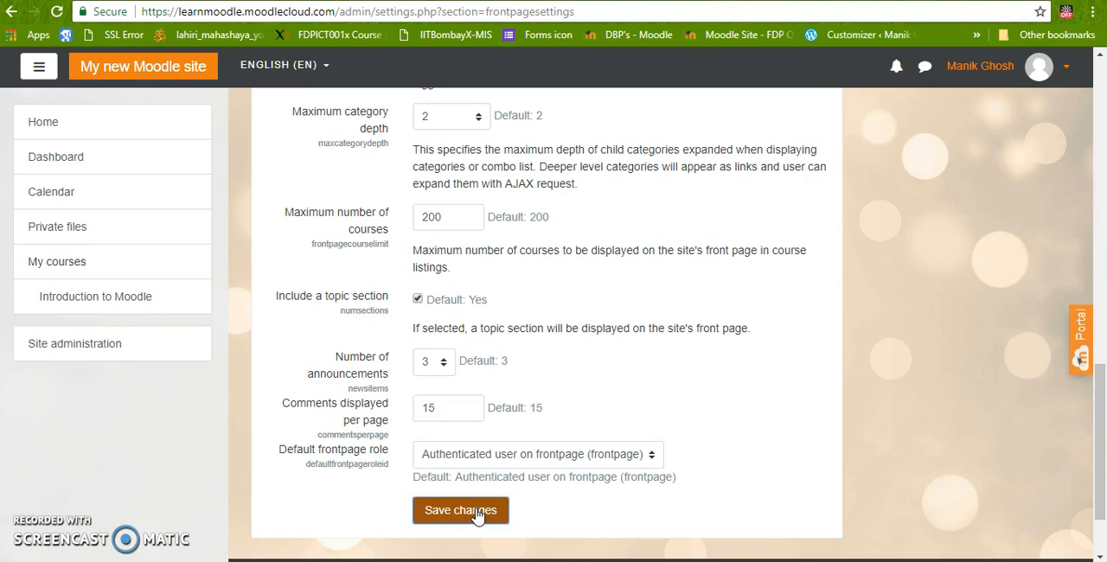
click(459, 510)
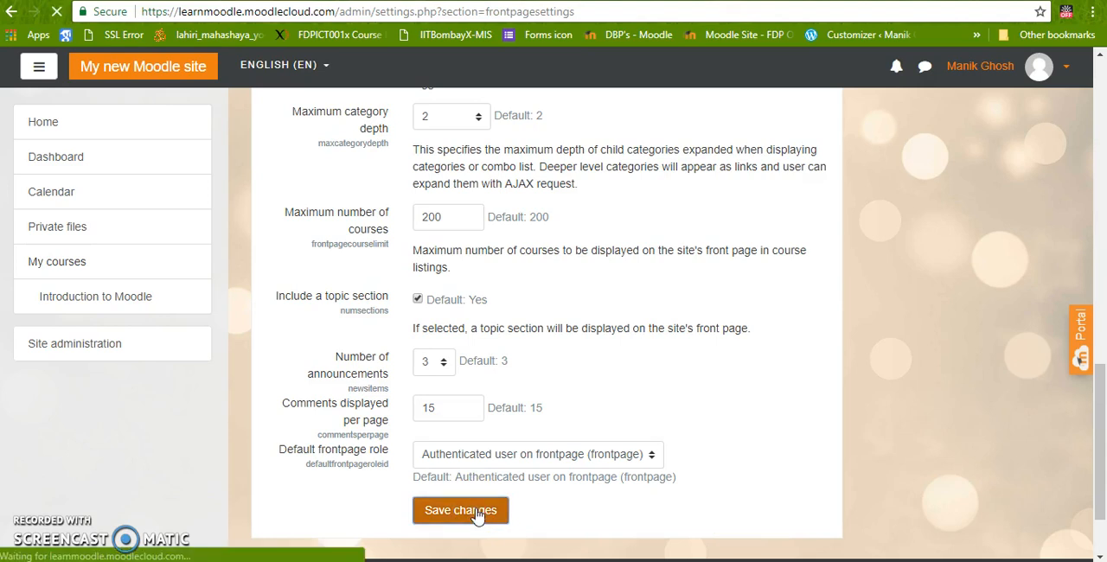
click(460, 510)
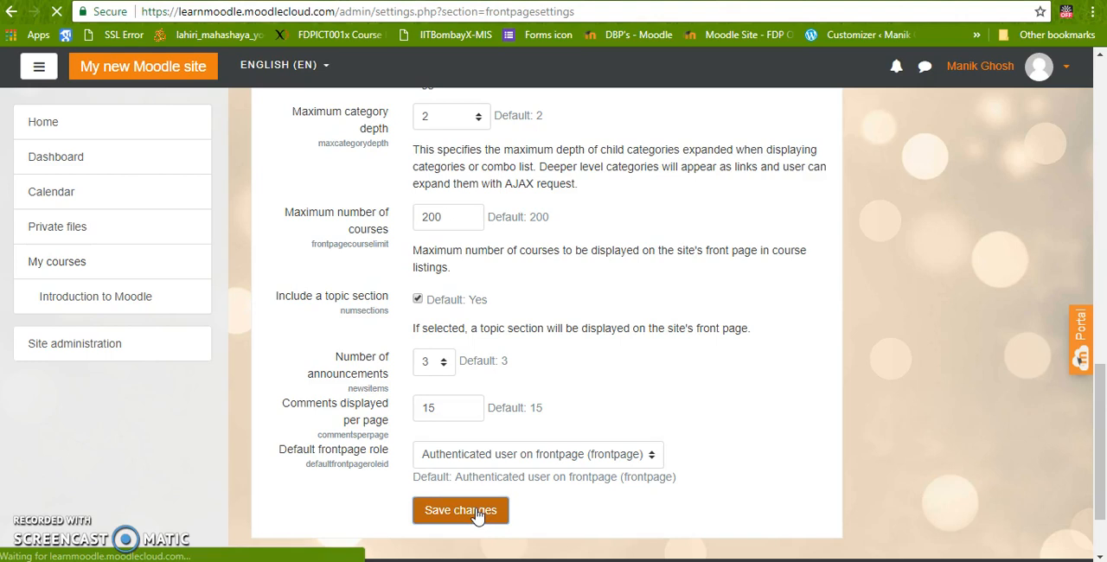
click(460, 510)
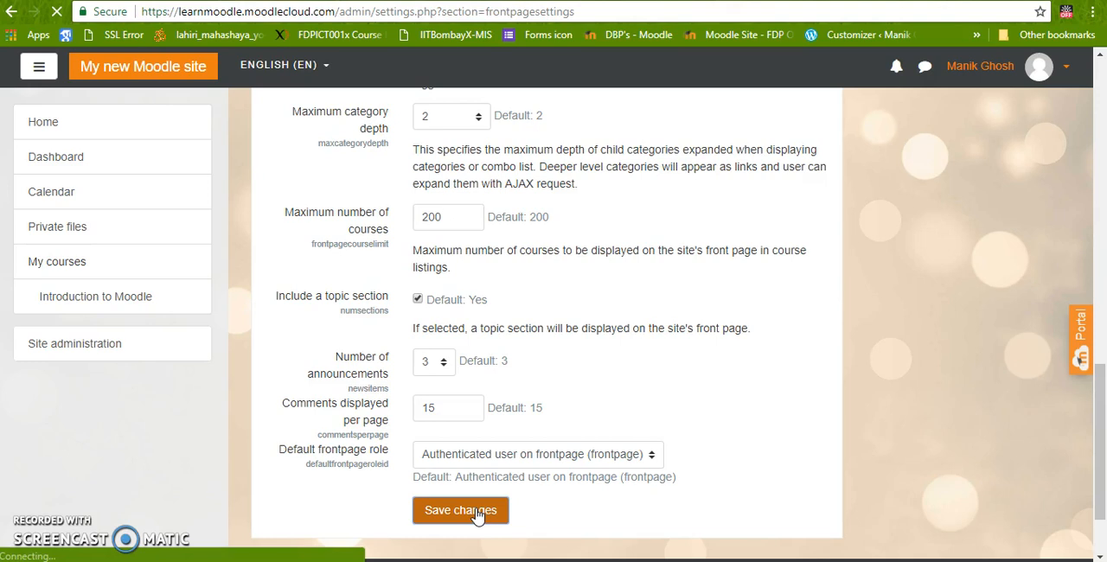
click(460, 511)
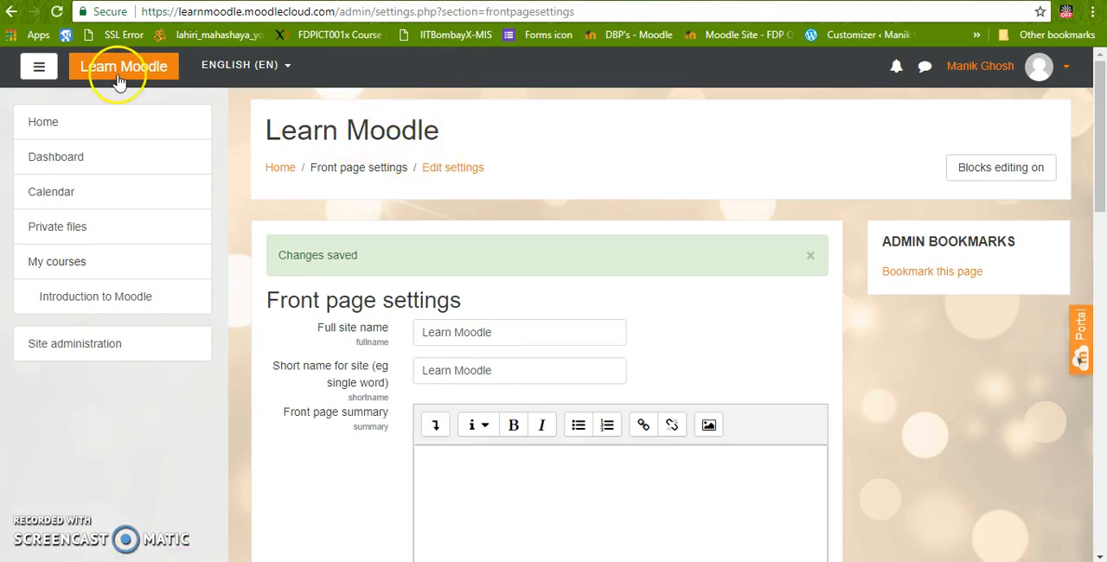
mouse_move(362, 131)
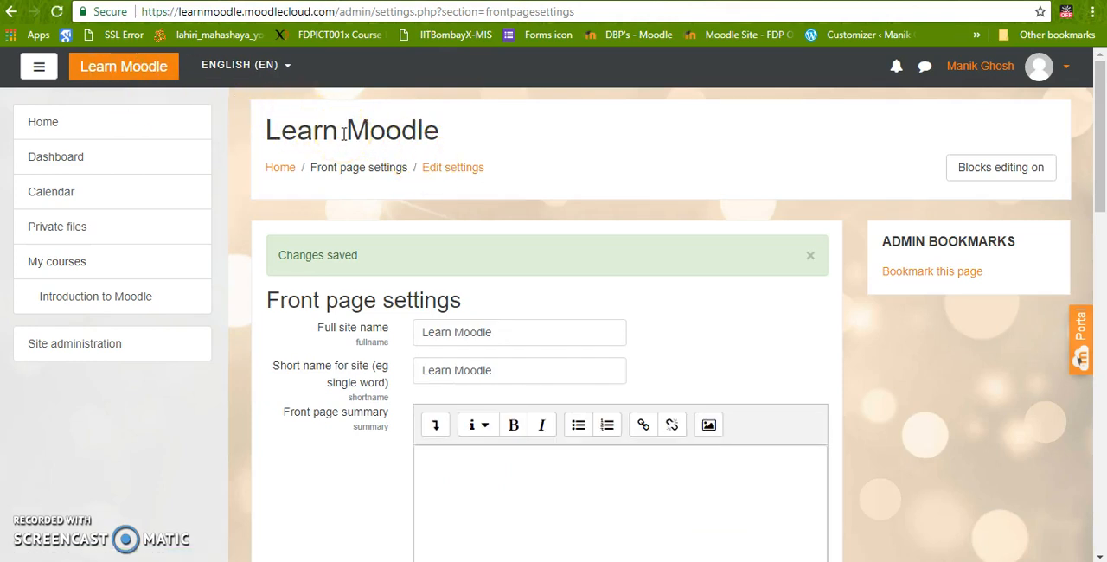
mouse_move(704, 190)
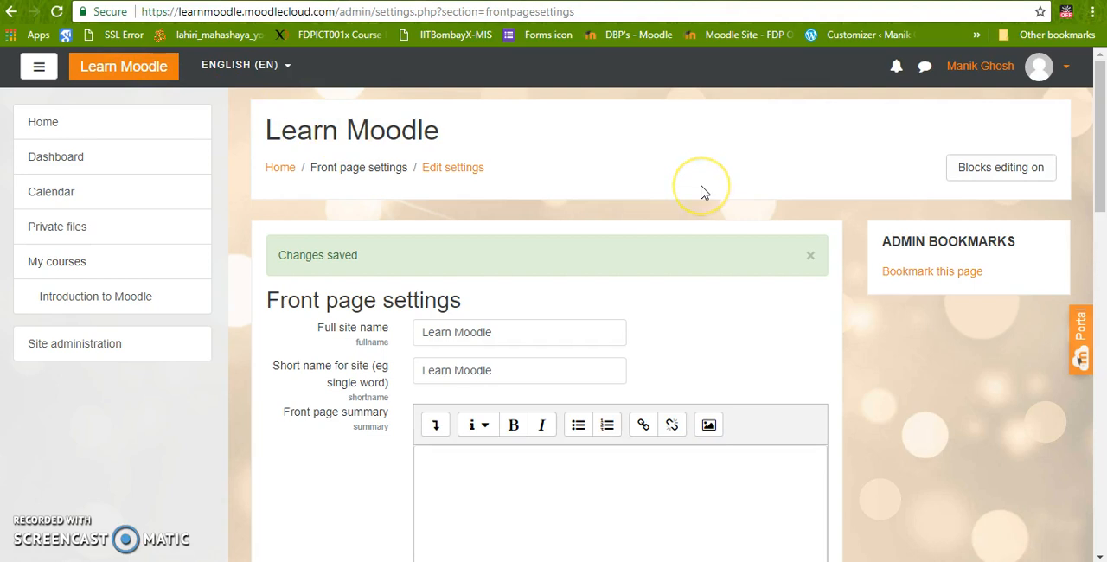